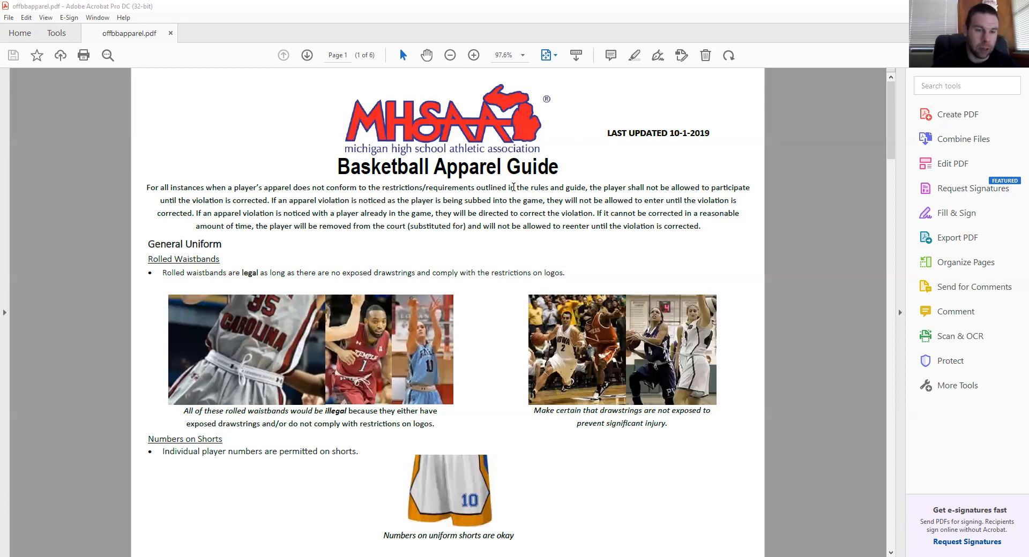
pyautogui.moveTo(271, 344)
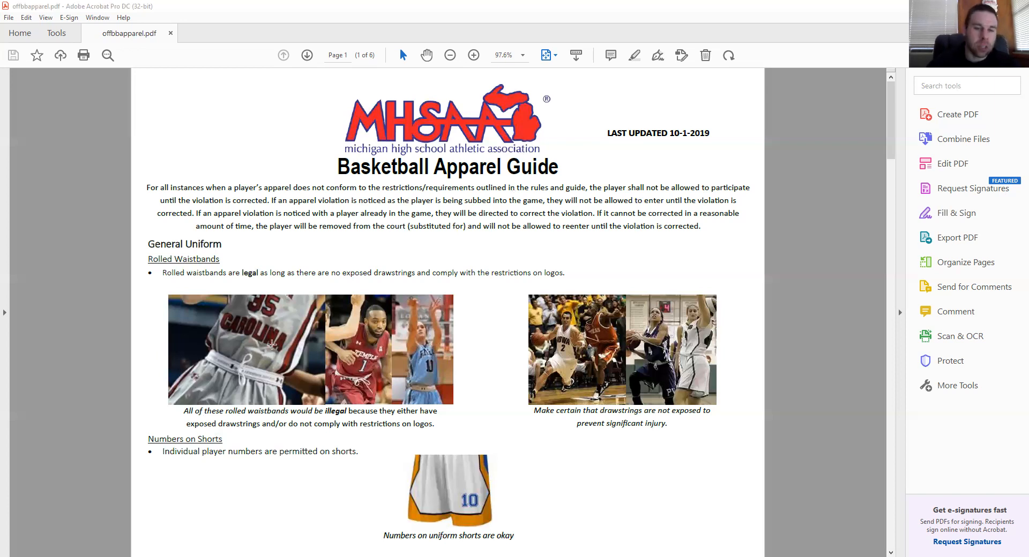
pyautogui.moveTo(230, 373)
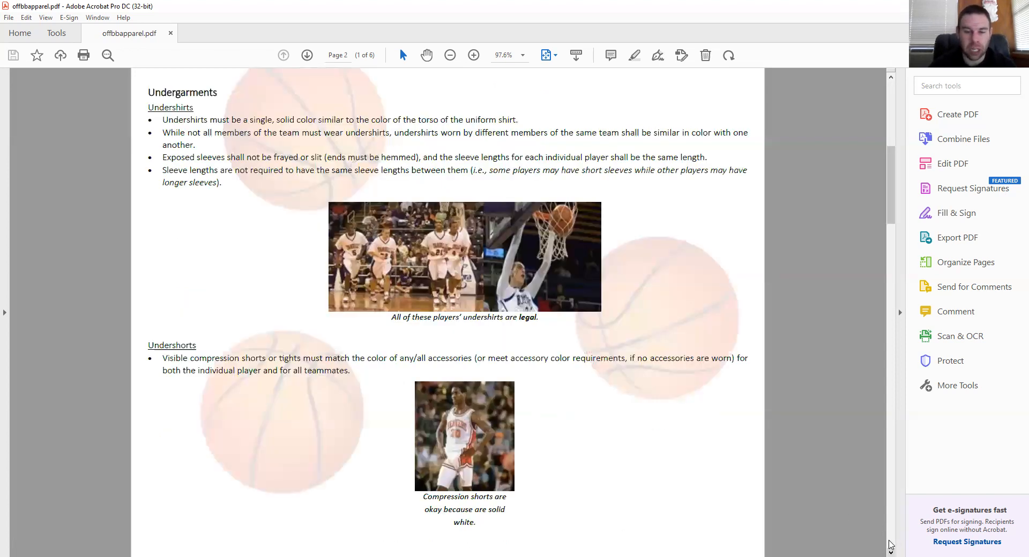
# - Advance to page 2 showing the Undergarments rules for undershirts and undershorts
pyautogui.click(307, 55)
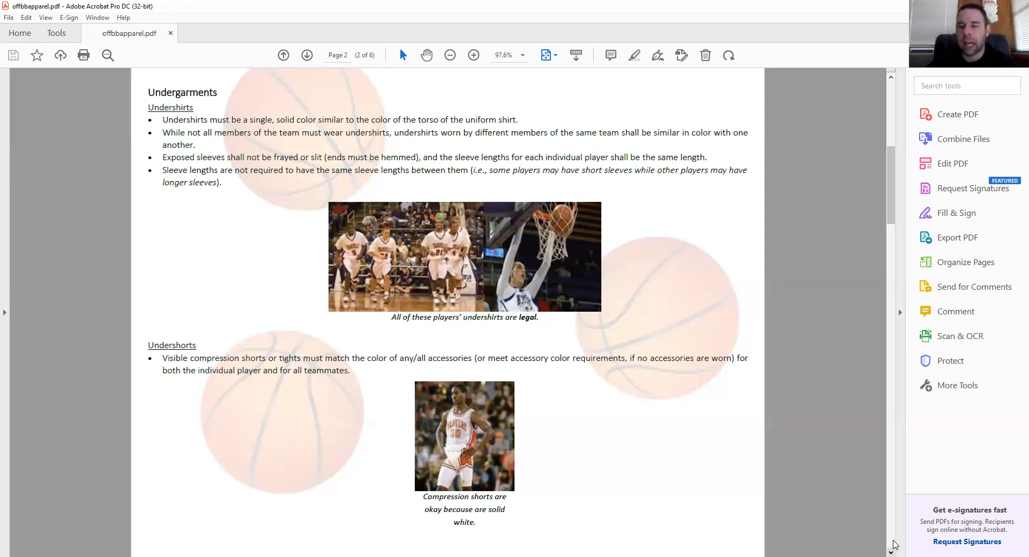
# - Advance to page 3 showing the Accessories and Detached Sleeves rules
pyautogui.click(306, 55)
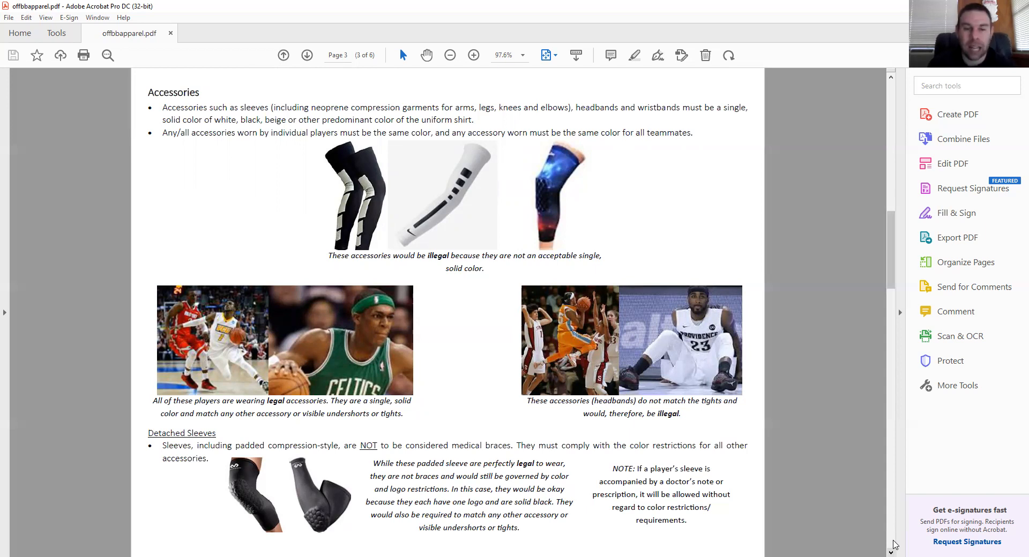
pyautogui.moveTo(704, 543)
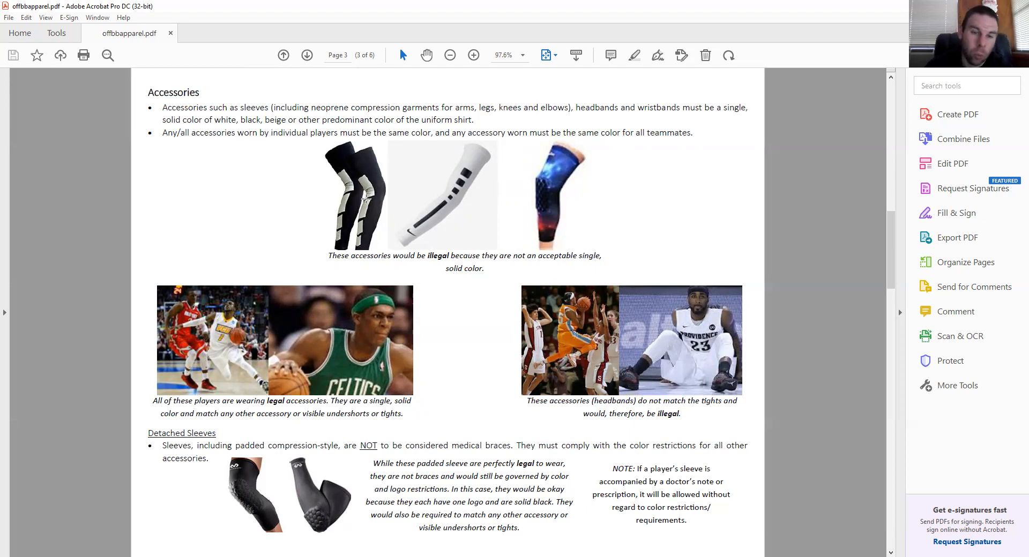
pyautogui.moveTo(483, 213)
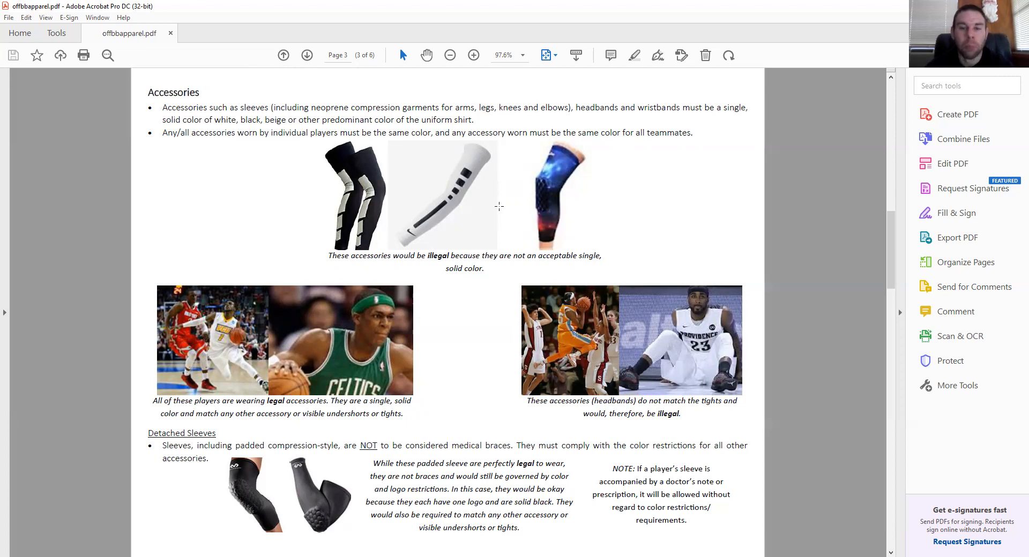
pyautogui.moveTo(558, 209)
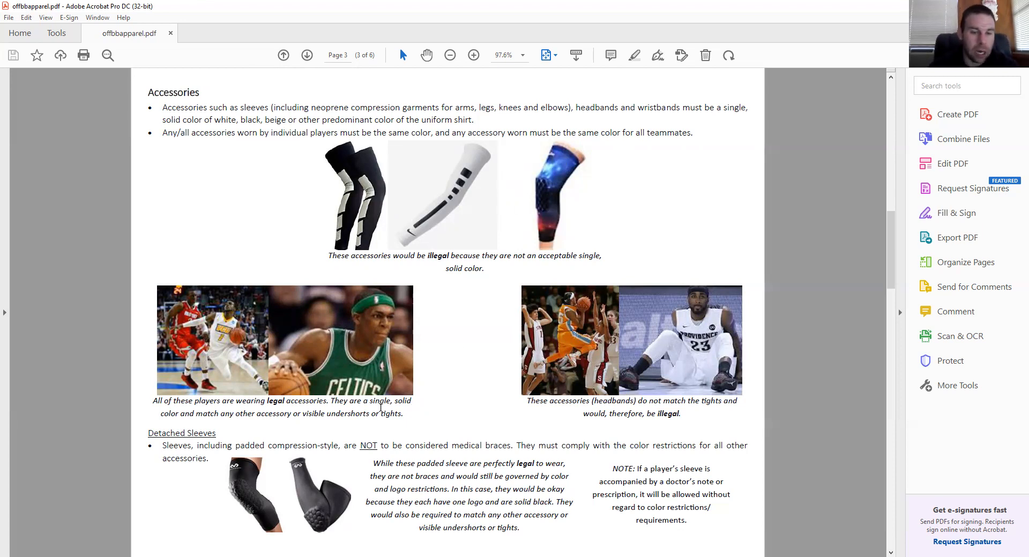
pyautogui.moveTo(178, 331)
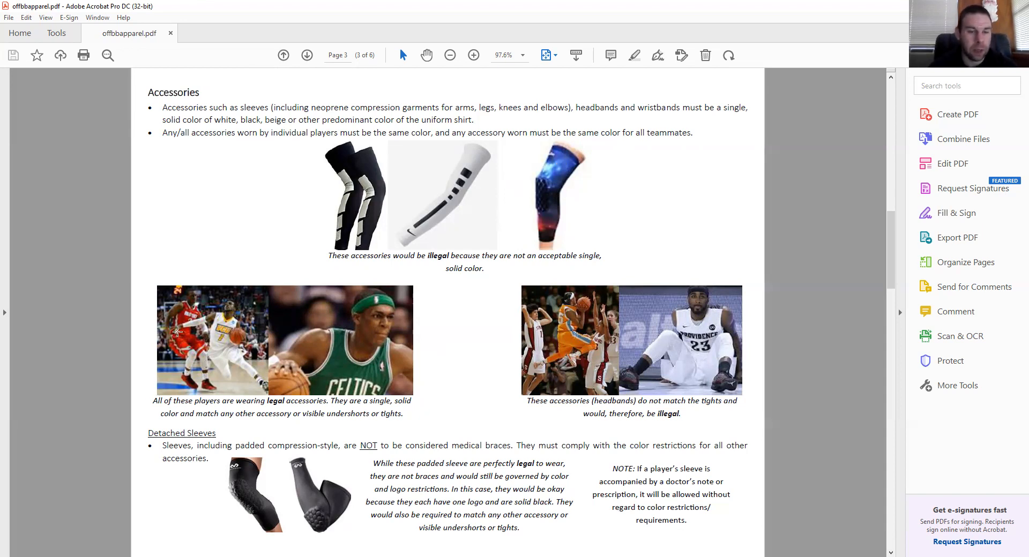
pyautogui.moveTo(157, 308)
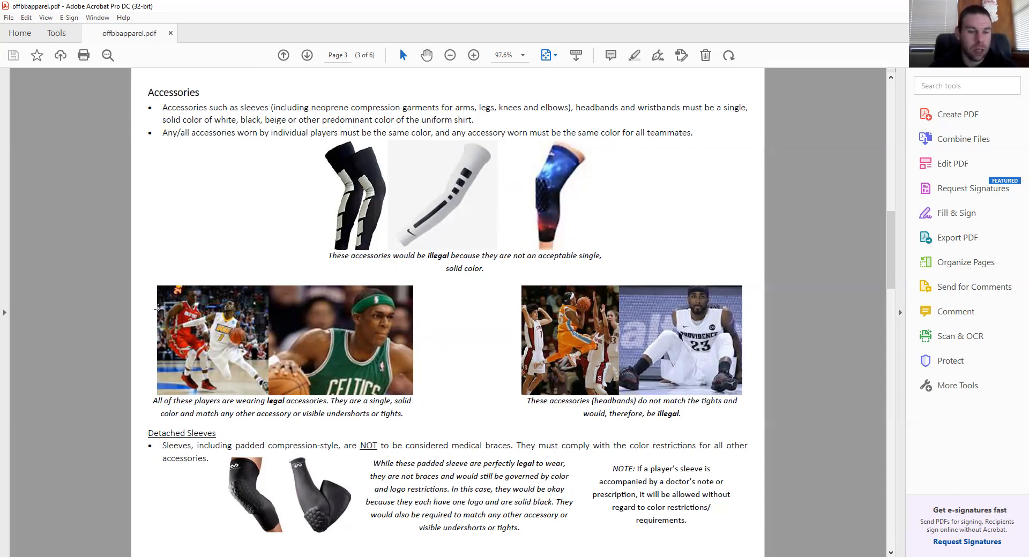
pyautogui.moveTo(155, 414)
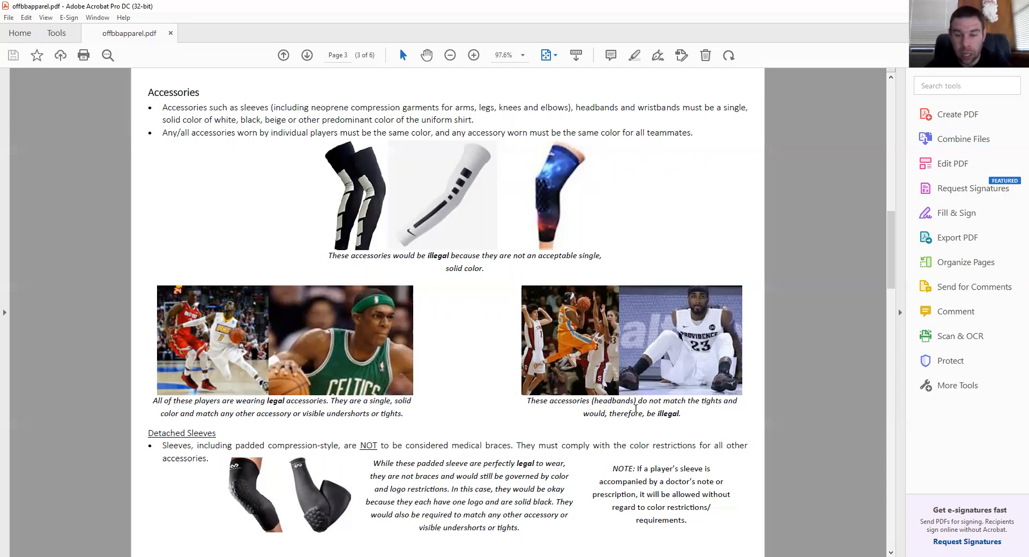
pyautogui.moveTo(504, 408)
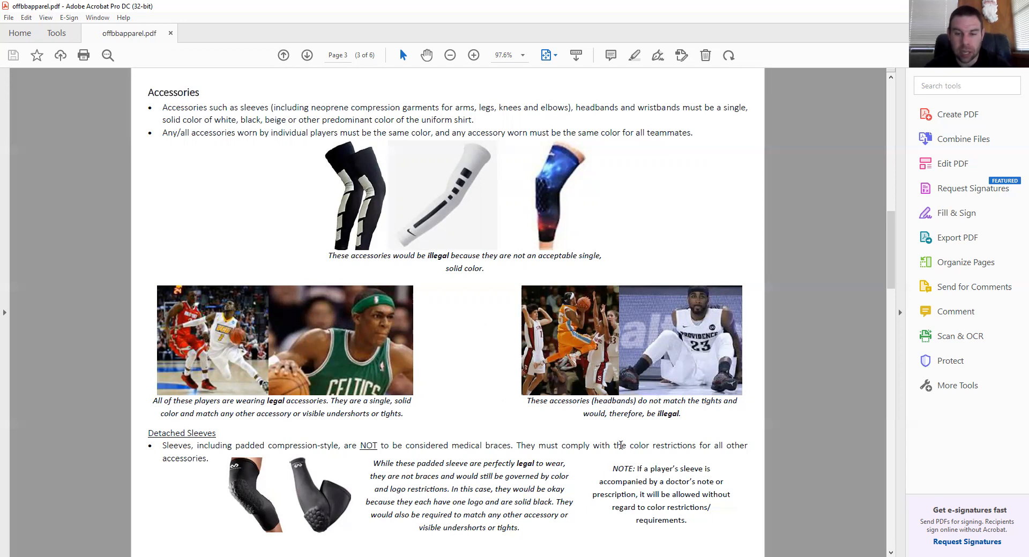
pyautogui.moveTo(592, 283)
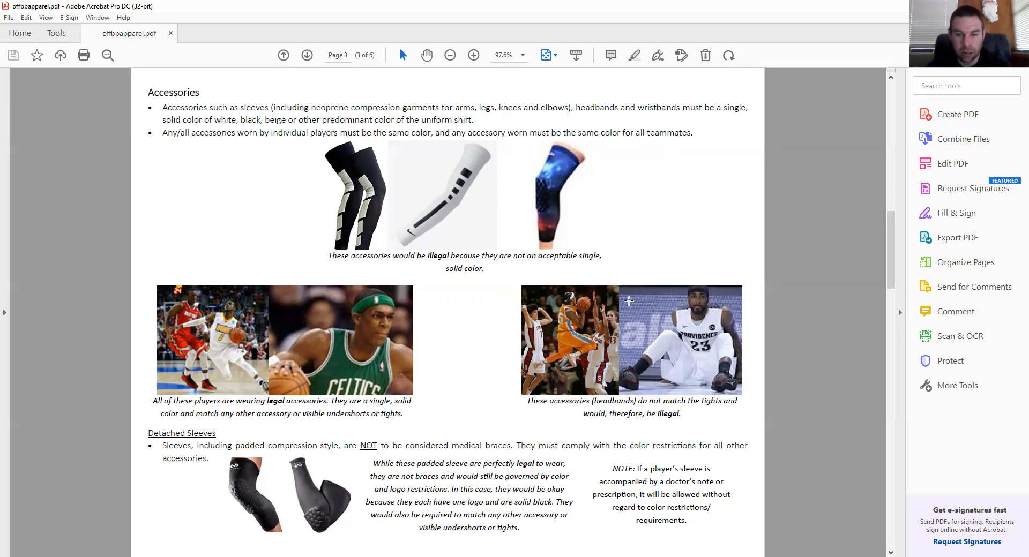
pyautogui.moveTo(578, 306)
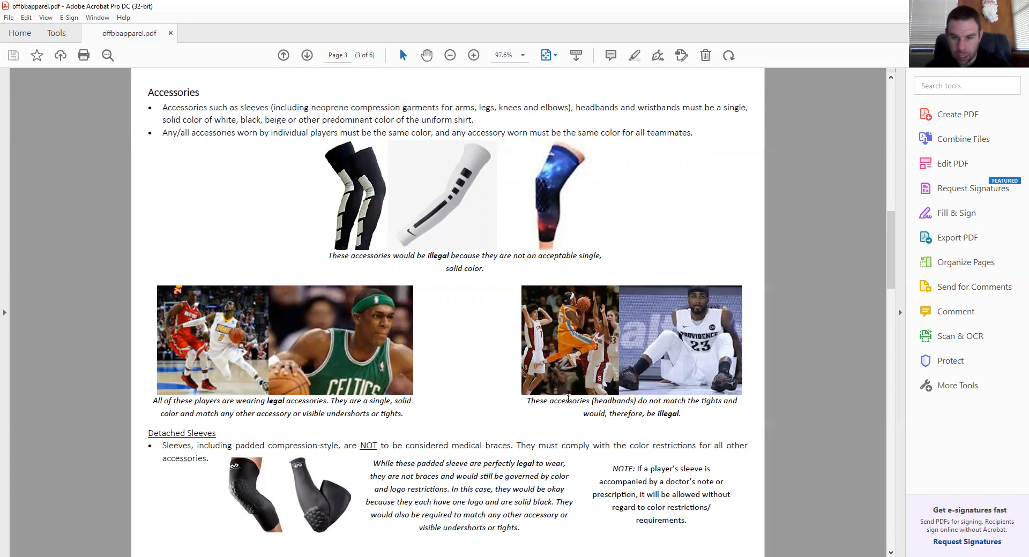
pyautogui.moveTo(706, 285)
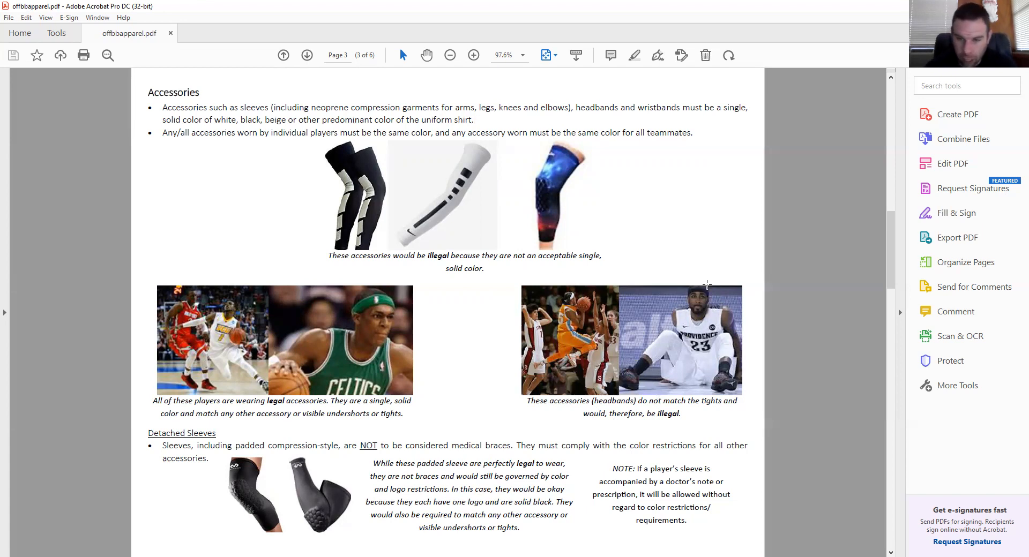
pyautogui.moveTo(649, 375)
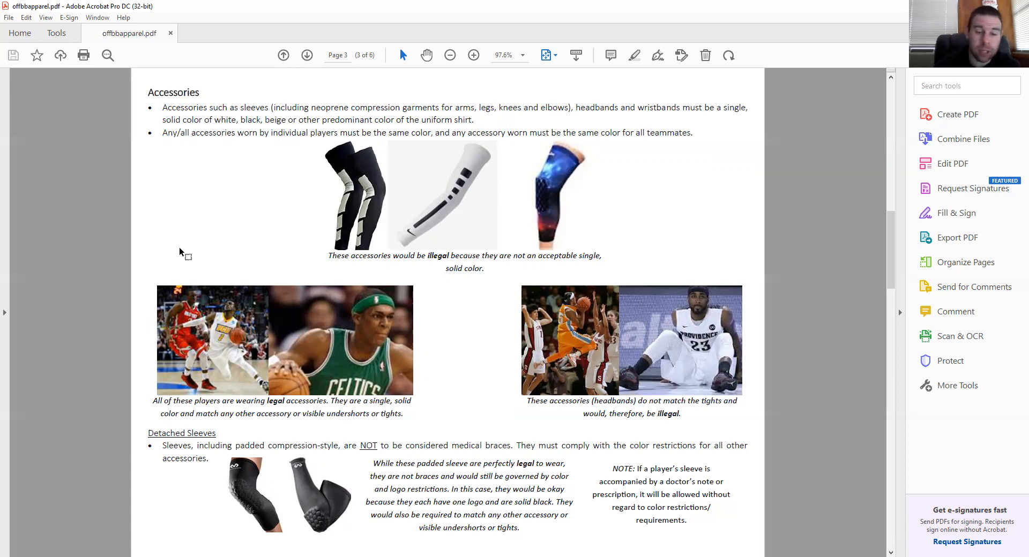
pyautogui.moveTo(282, 486)
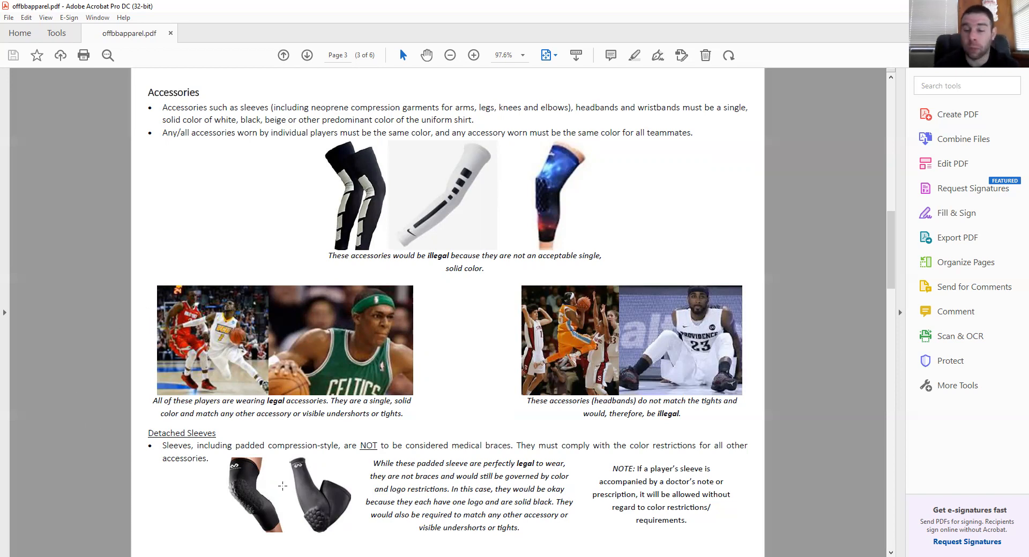
pyautogui.moveTo(321, 473)
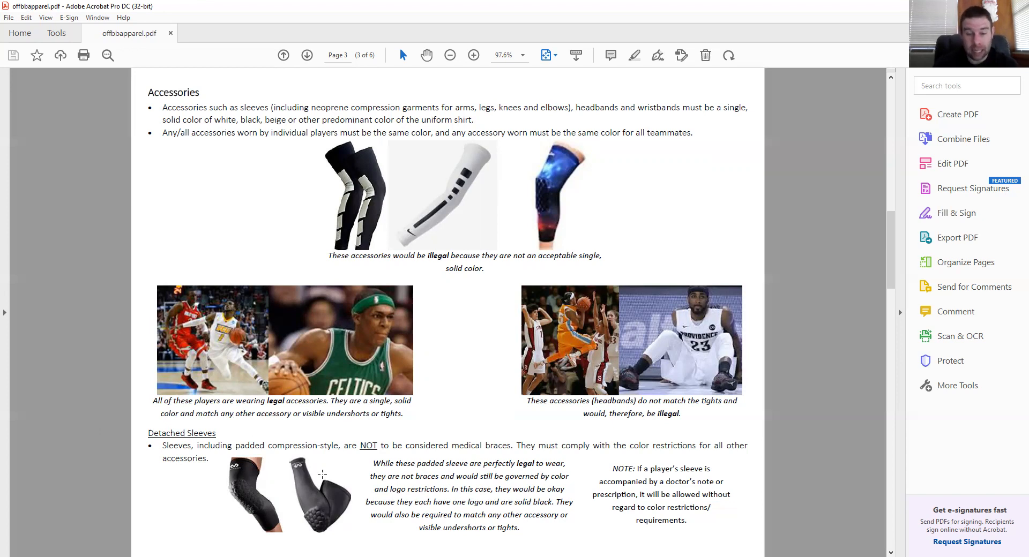
pyautogui.moveTo(704, 396)
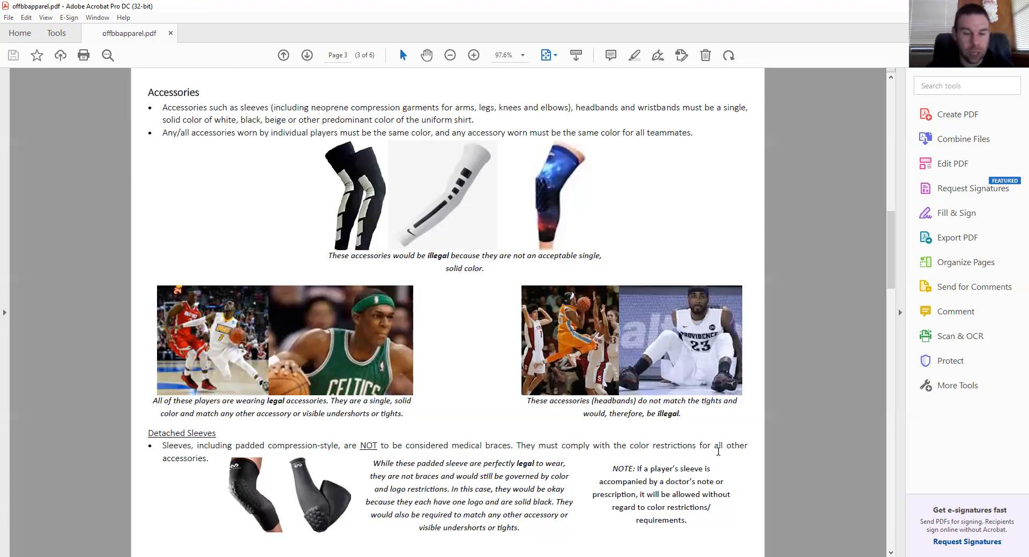
pyautogui.moveTo(842, 474)
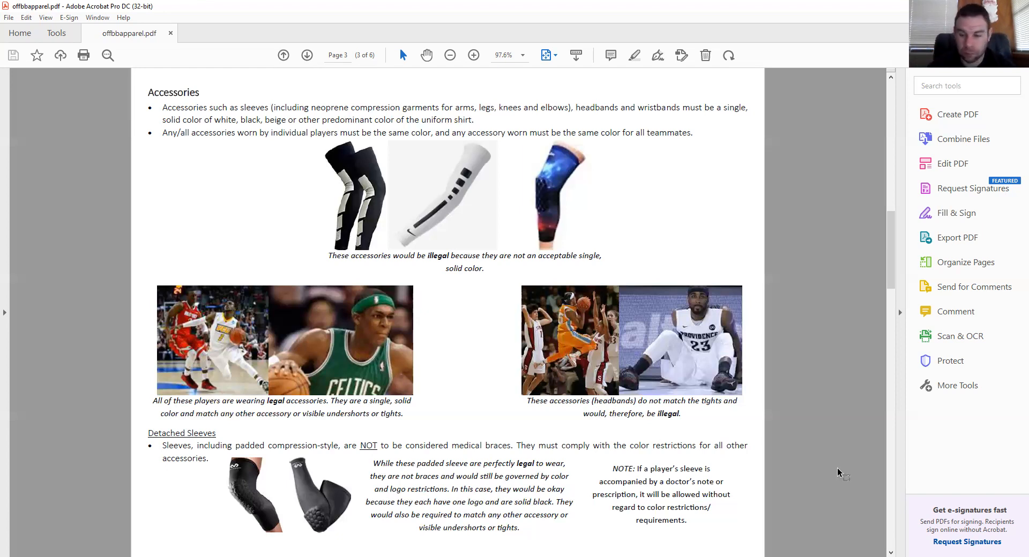
# - Advance to page 4 showing the Headbands and Wristbands rules
pyautogui.click(306, 55)
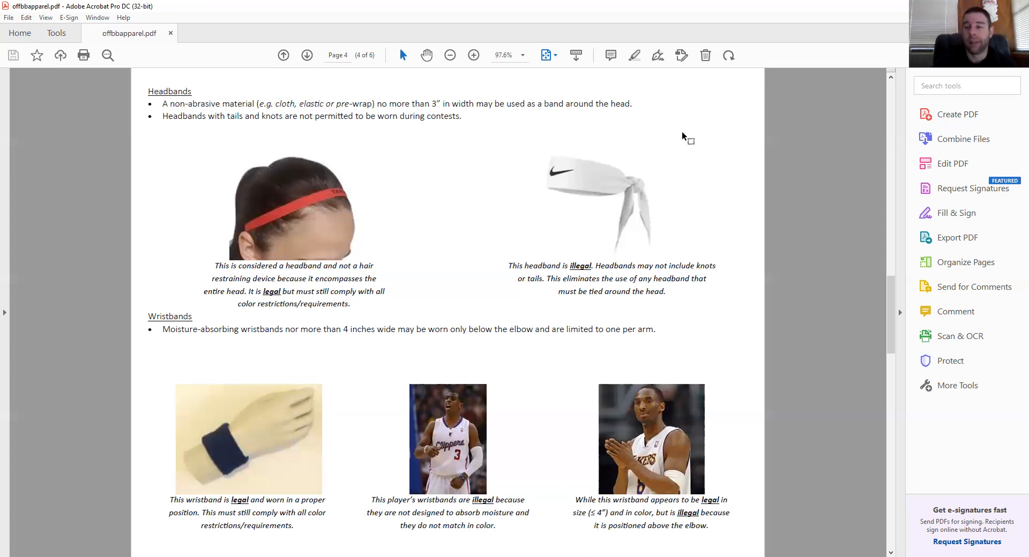
pyautogui.moveTo(733, 288)
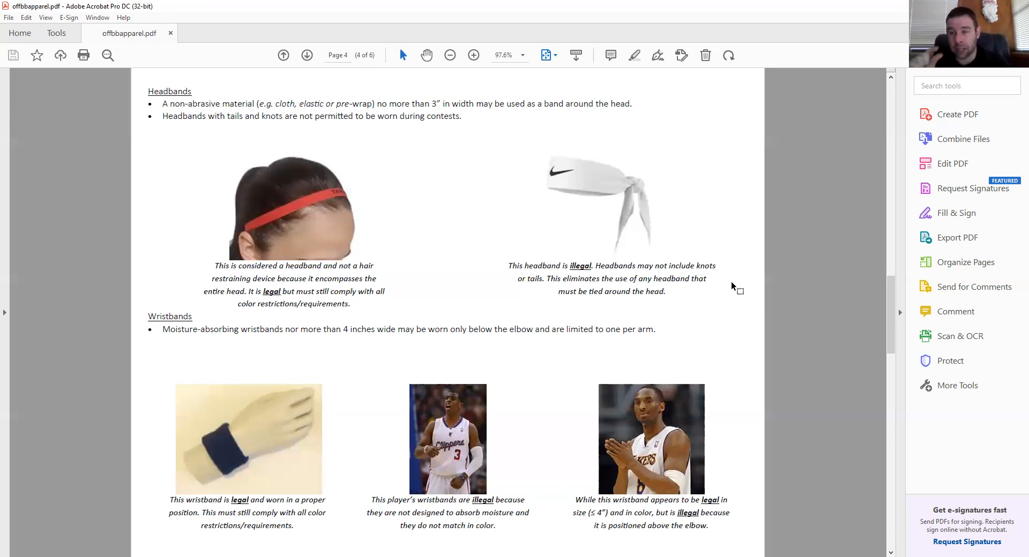
pyautogui.moveTo(733, 312)
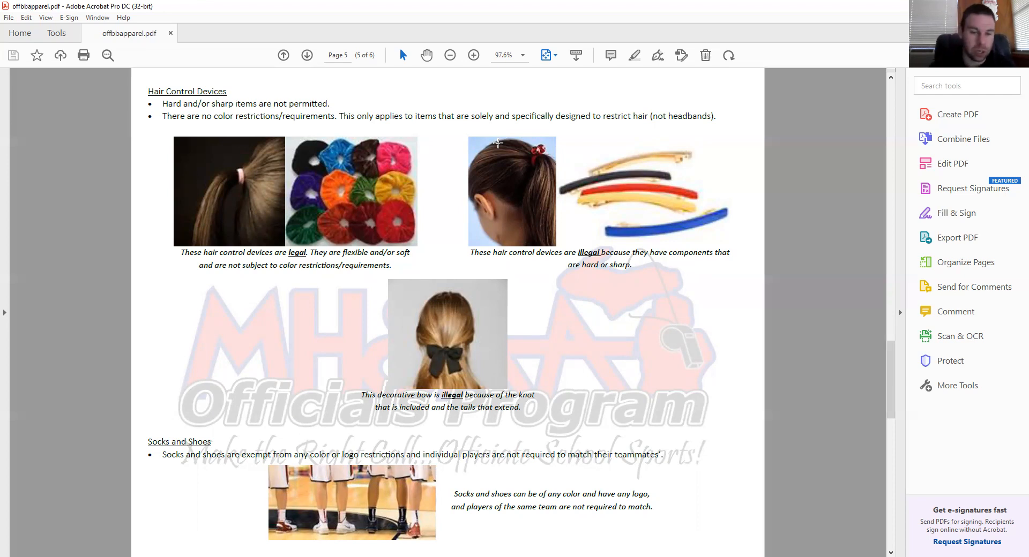
pyautogui.moveTo(464, 371)
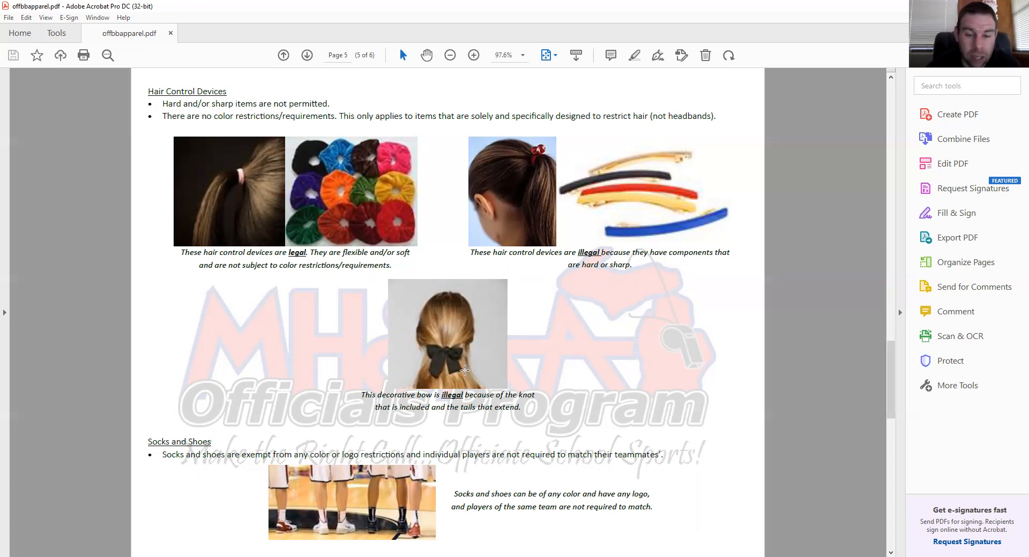
pyautogui.moveTo(645, 376)
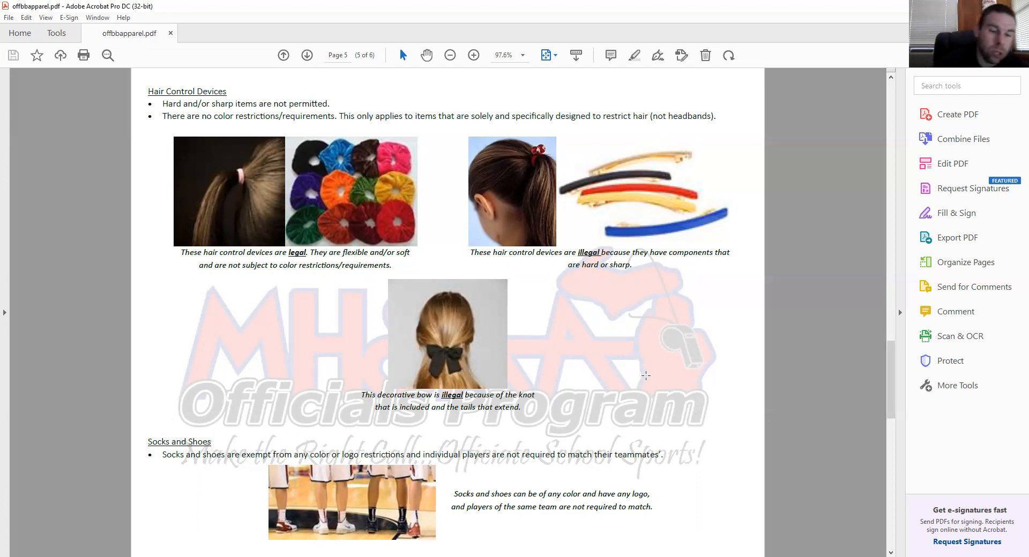